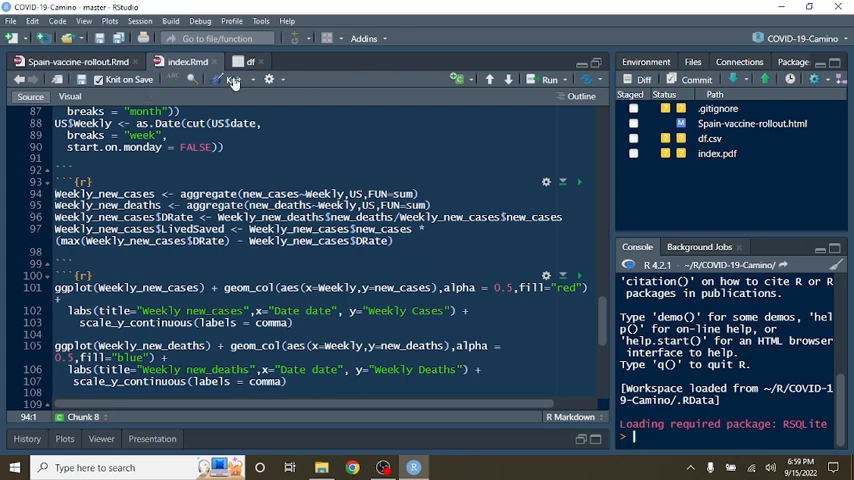
Knit index.Rmd so the HTML report opens at its title and yearly cases chart.
{"action": "left_click", "coordinate": [230, 80]}
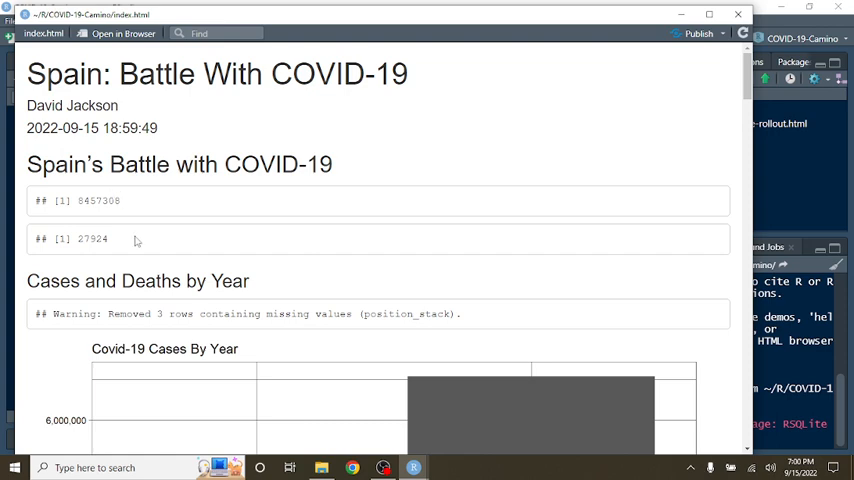
Scroll the preview past the yearly cases and deaths charts to the daily cases plot.
{"action": "scroll", "scroll_direction": "down", "scroll_amount": 3}
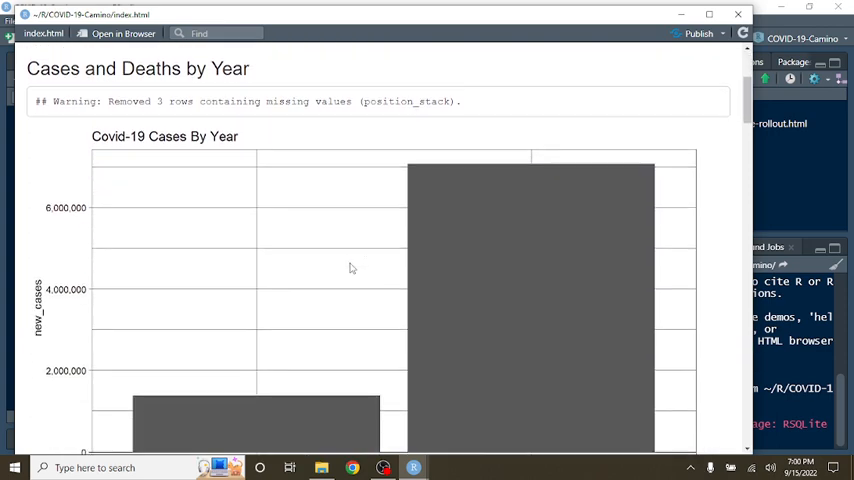
{"action": "scroll", "scroll_direction": "down", "scroll_amount": 3}
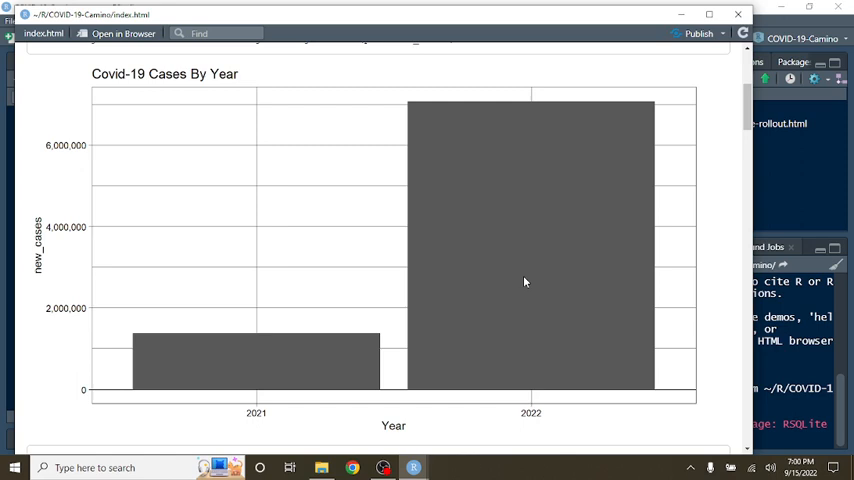
{"action": "mouse_move", "coordinate": [224, 380]}
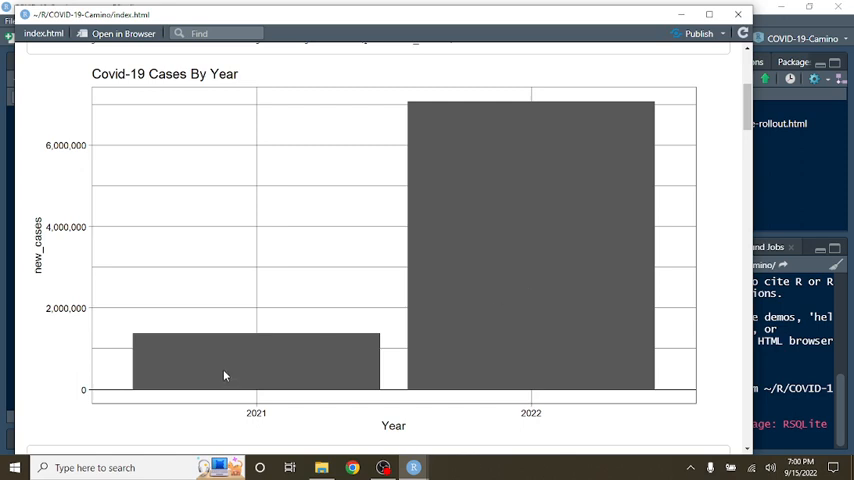
{"action": "scroll", "scroll_direction": "down", "scroll_amount": 3}
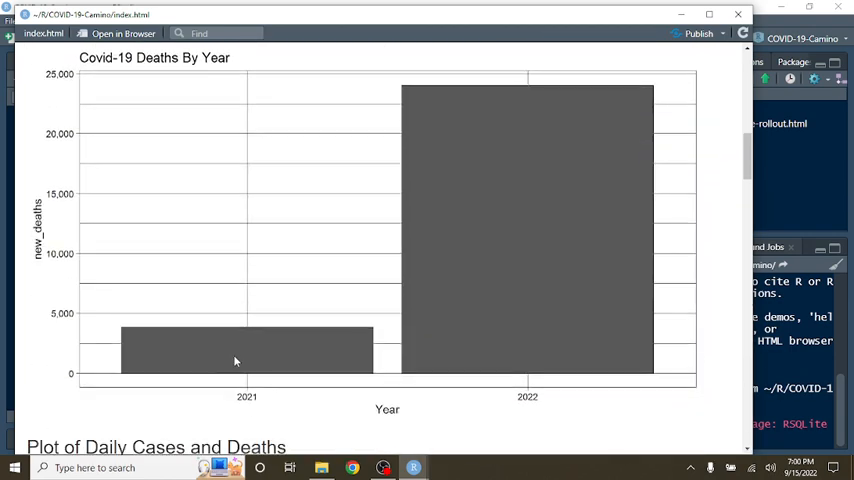
{"action": "mouse_move", "coordinate": [536, 250]}
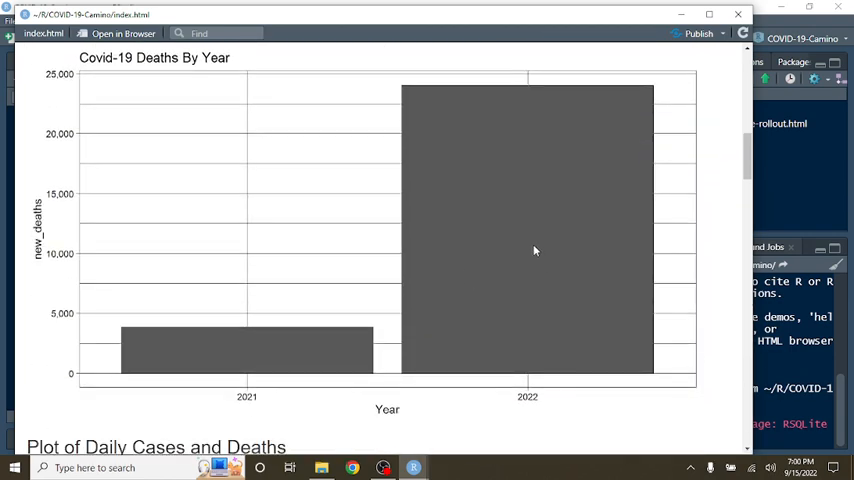
{"action": "scroll", "scroll_direction": "up", "scroll_amount": 3}
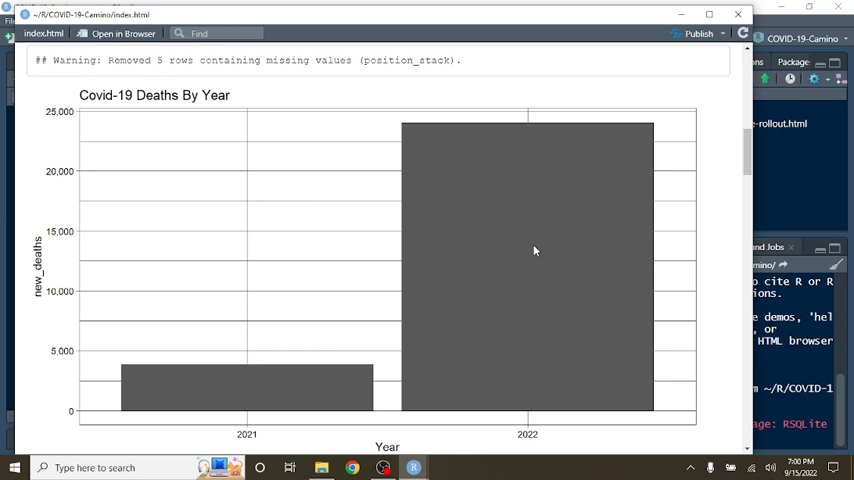
{"action": "mouse_move", "coordinate": [462, 246]}
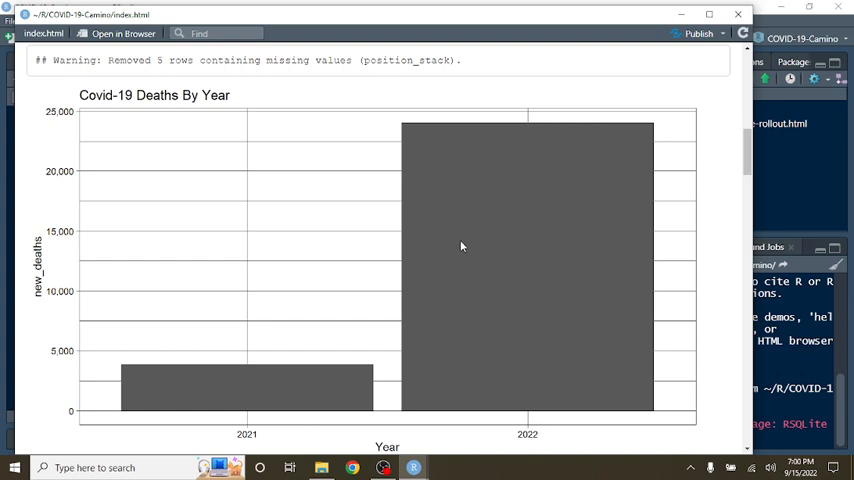
{"action": "mouse_move", "coordinate": [540, 248]}
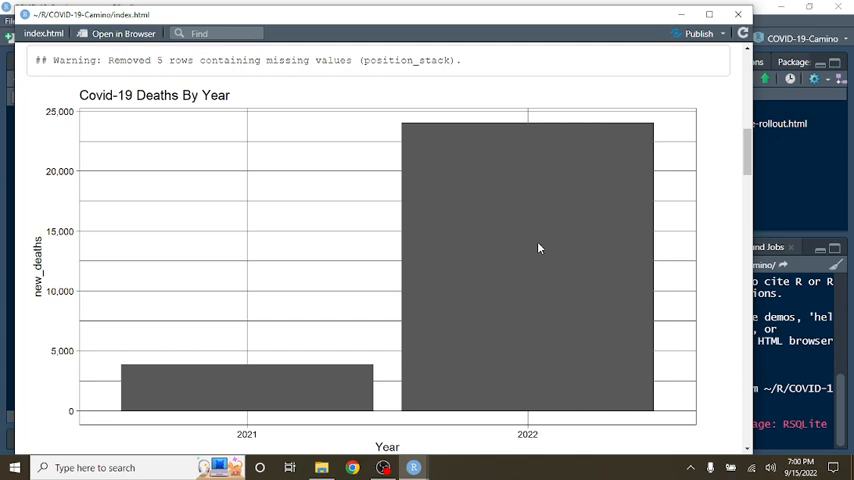
{"action": "scroll", "scroll_direction": "up", "scroll_amount": 3}
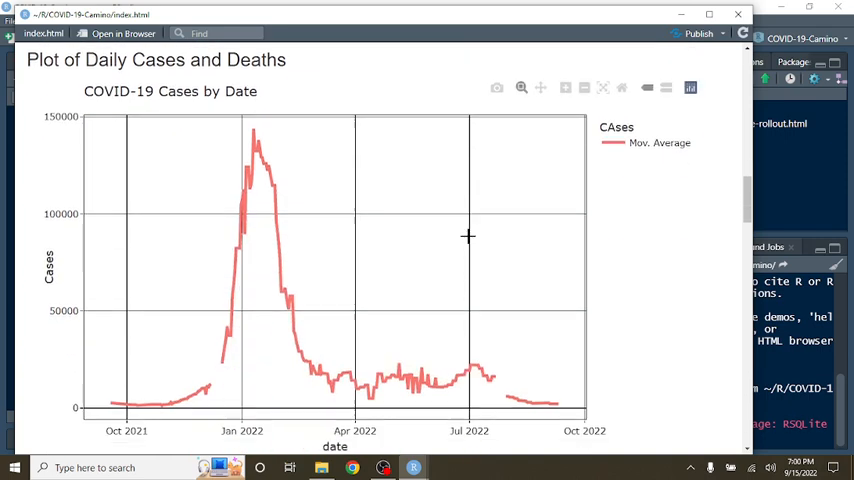
Scroll past the daily cases and deaths moving-average plots to the weekly cases chart.
{"action": "scroll", "scroll_direction": "down", "scroll_amount": 3}
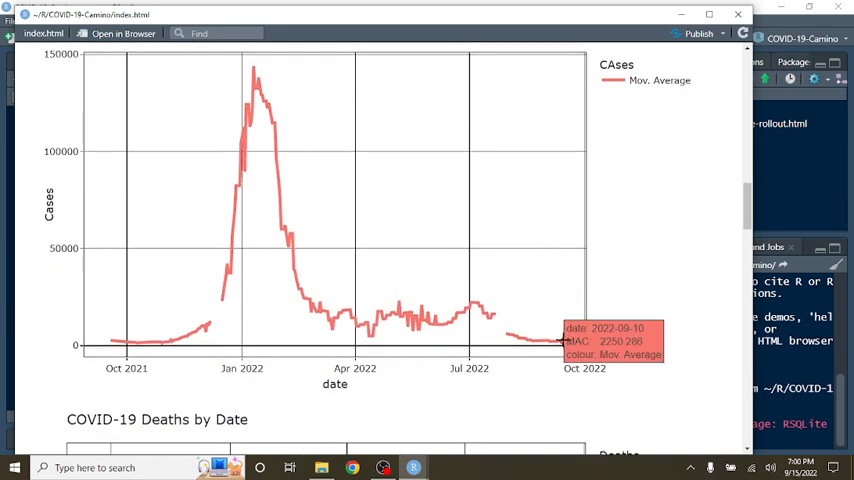
{"action": "scroll", "scroll_direction": "down", "scroll_amount": 3}
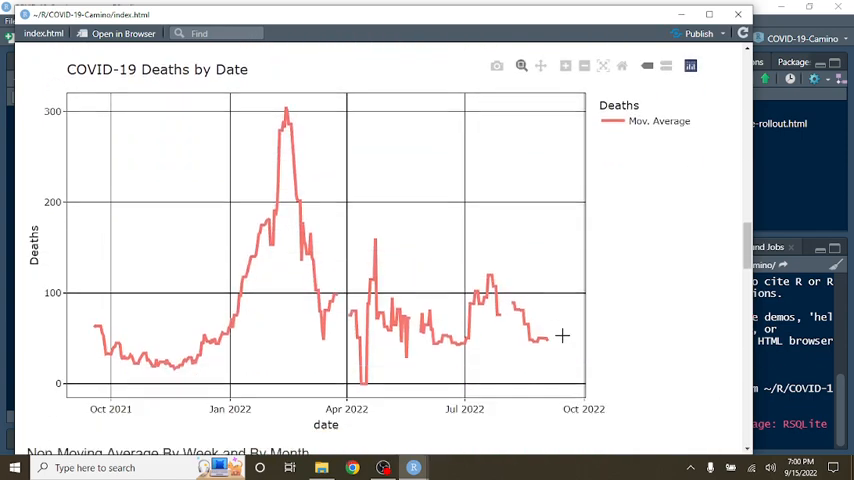
{"action": "mouse_move", "coordinate": [516, 300]}
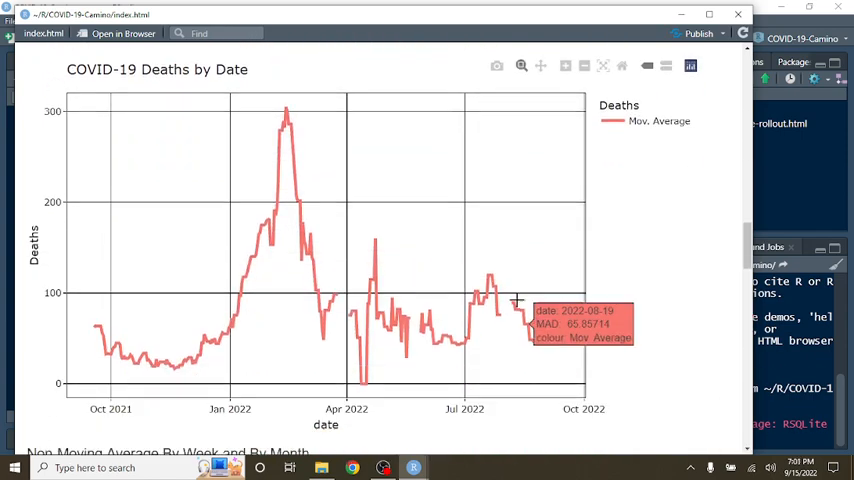
{"action": "scroll", "scroll_direction": "down", "scroll_amount": 3}
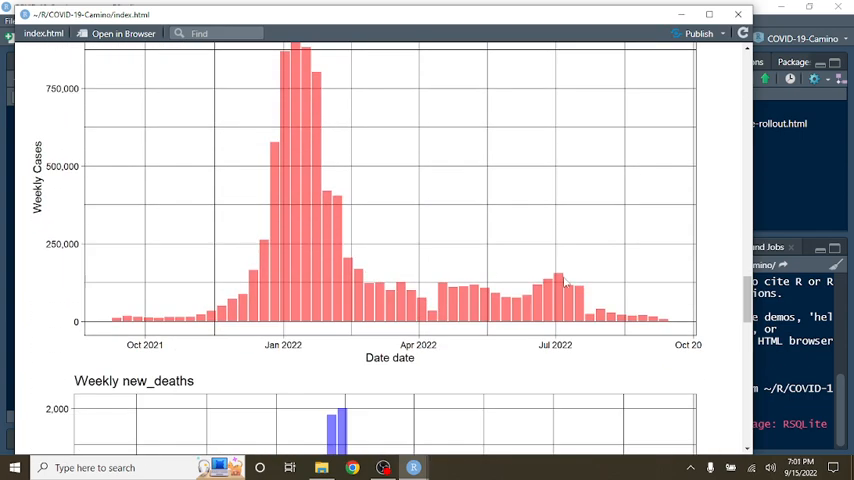
{"action": "mouse_move", "coordinate": [470, 290]}
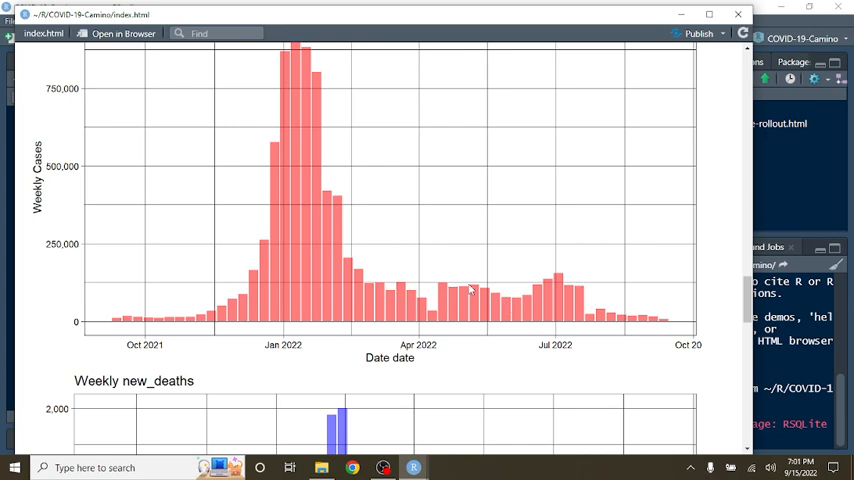
{"action": "mouse_move", "coordinate": [474, 288]}
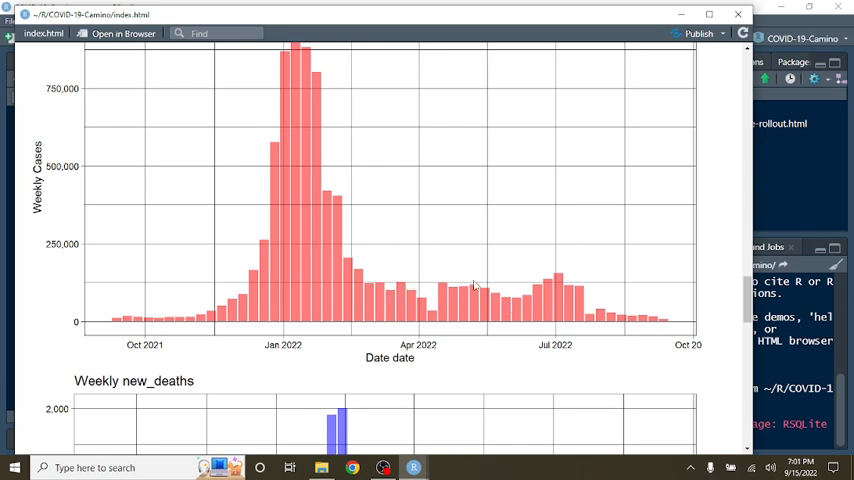
{"action": "mouse_move", "coordinate": [372, 290]}
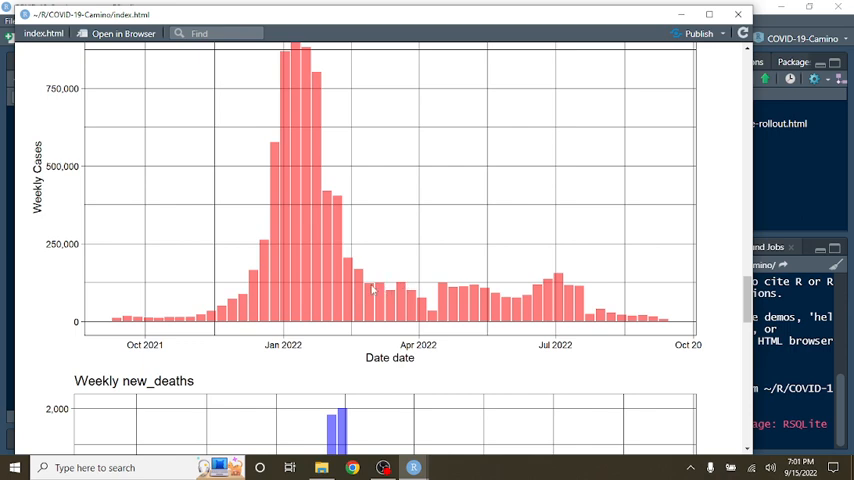
{"action": "mouse_move", "coordinate": [572, 288]}
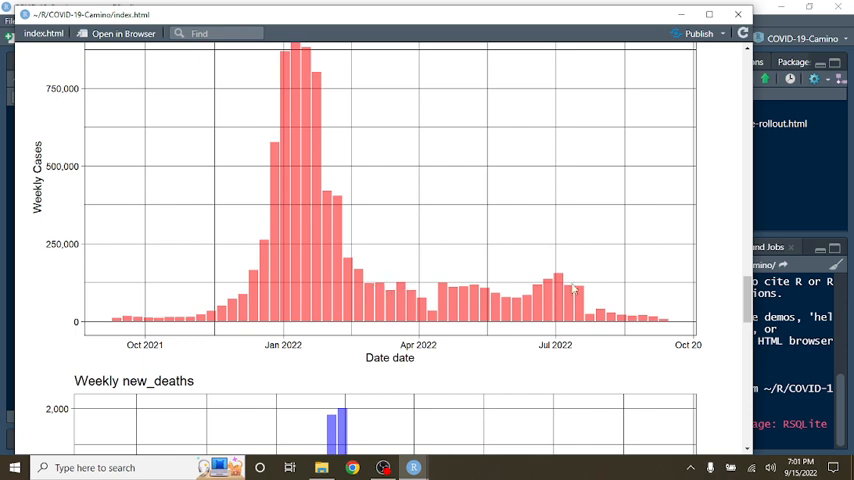
{"action": "mouse_move", "coordinate": [588, 296]}
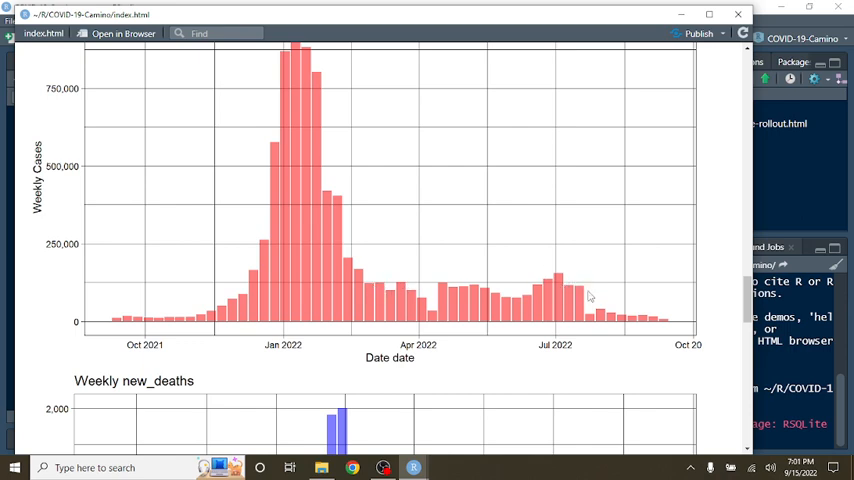
{"action": "mouse_move", "coordinate": [600, 322]}
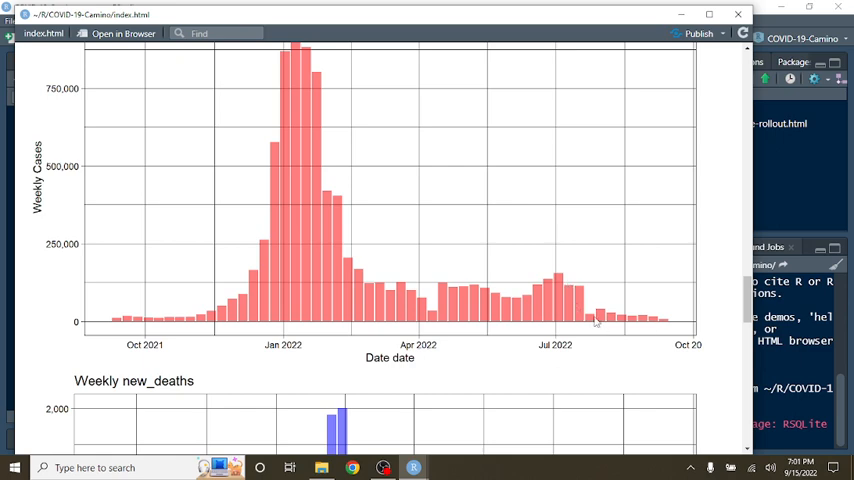
{"action": "mouse_move", "coordinate": [604, 300]}
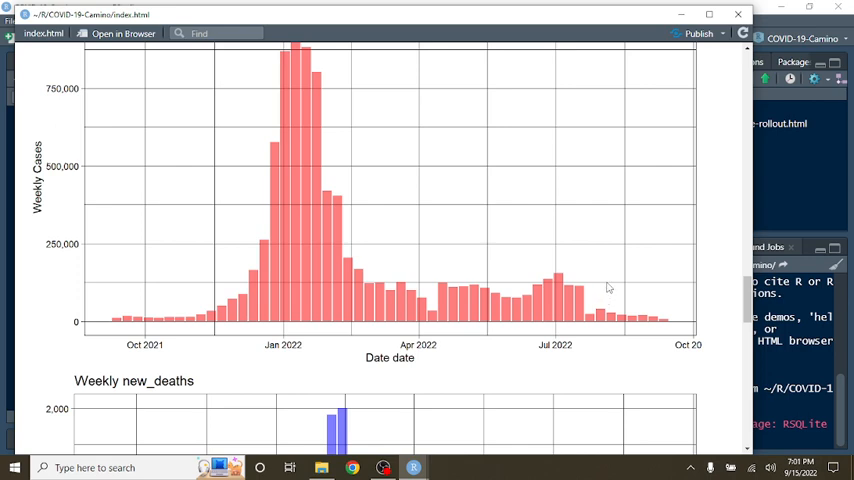
{"action": "mouse_move", "coordinate": [562, 320]}
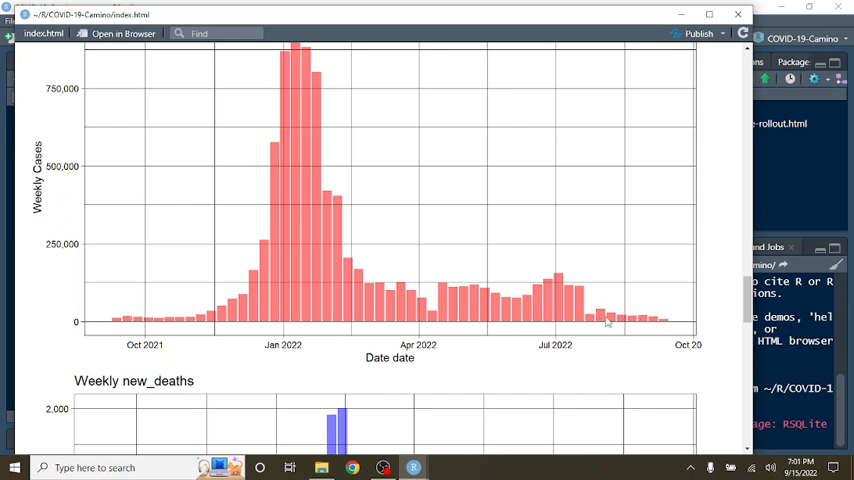
{"action": "scroll", "scroll_direction": "down", "scroll_amount": 3}
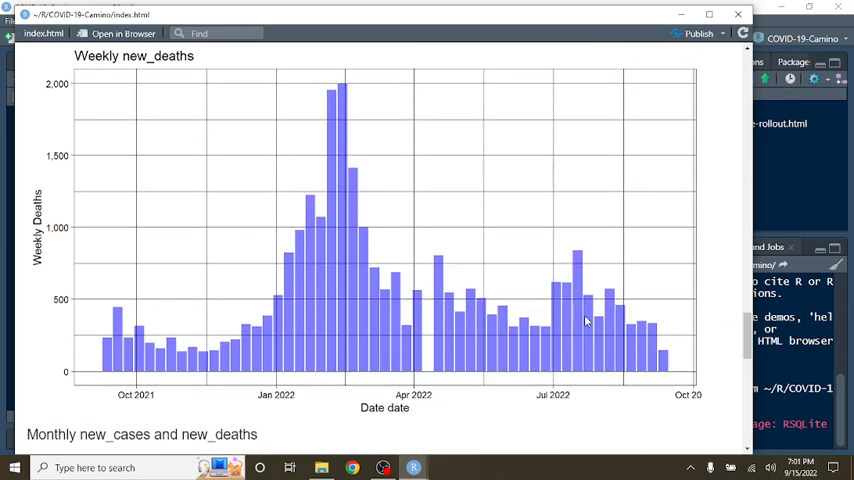
{"action": "mouse_move", "coordinate": [448, 308]}
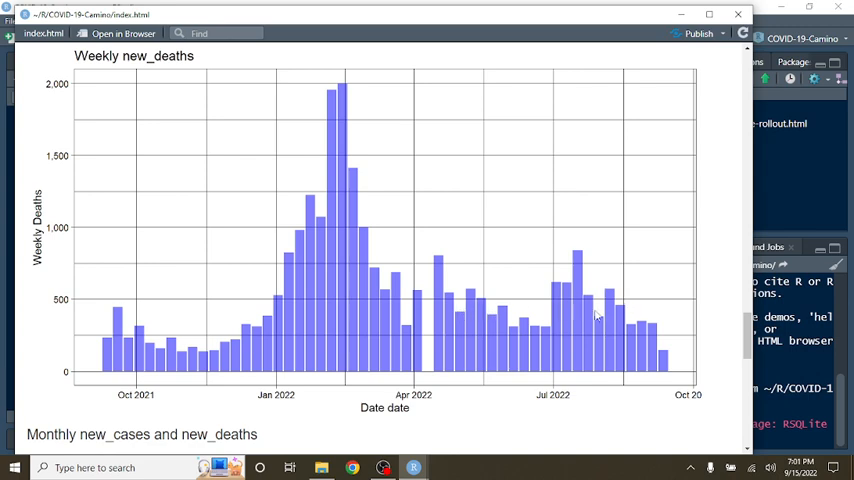
{"action": "mouse_move", "coordinate": [632, 328]}
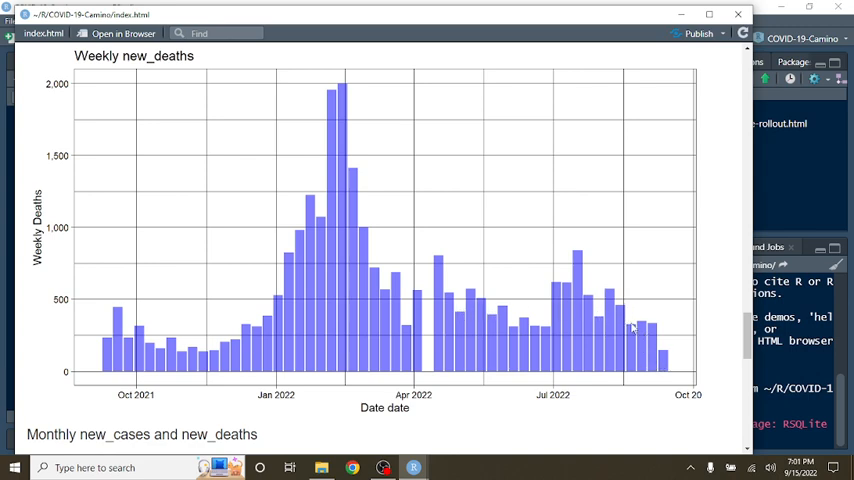
{"action": "mouse_move", "coordinate": [608, 320]}
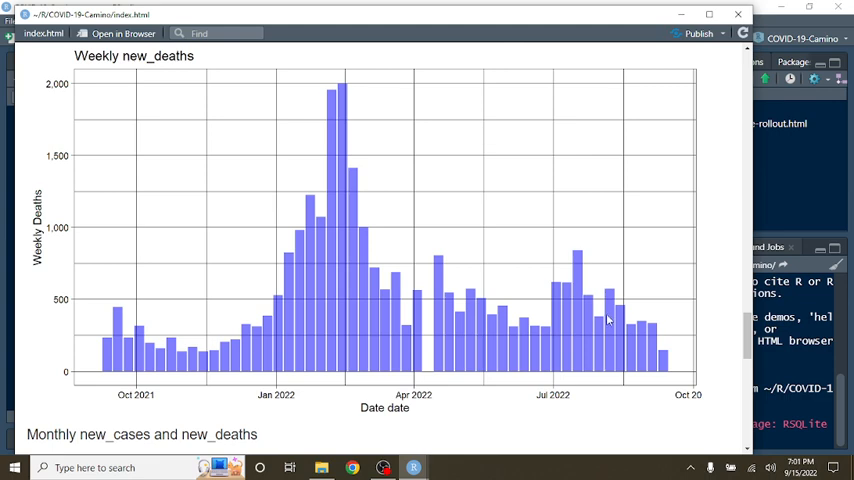
{"action": "scroll", "scroll_direction": "down", "scroll_amount": 3}
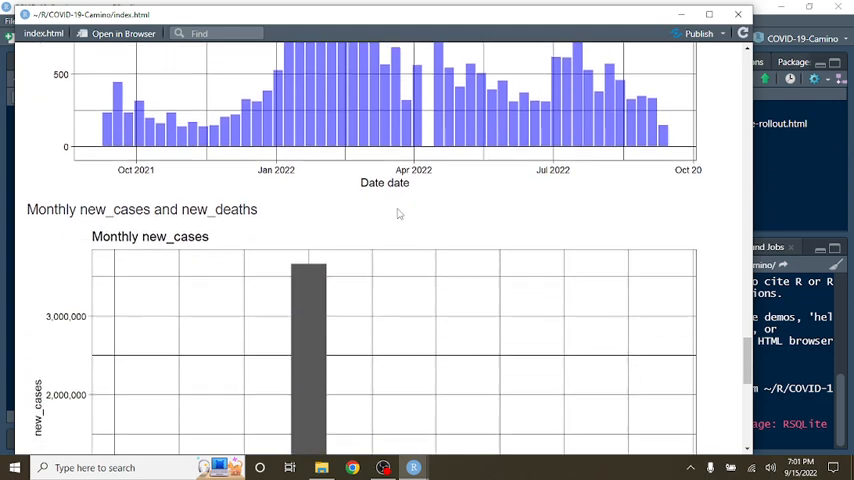
Review the monthly cases and deaths charts, then close the report preview.
{"action": "scroll", "scroll_direction": "down", "scroll_amount": 3}
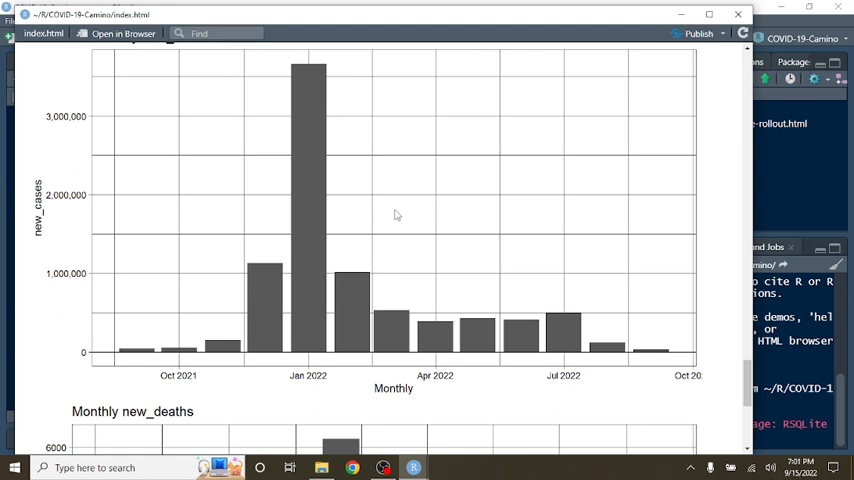
{"action": "mouse_move", "coordinate": [232, 348]}
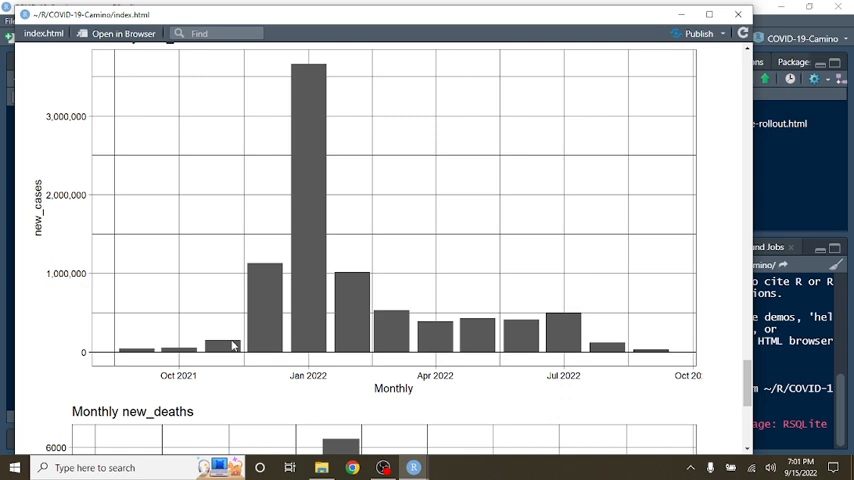
{"action": "mouse_move", "coordinate": [204, 316]}
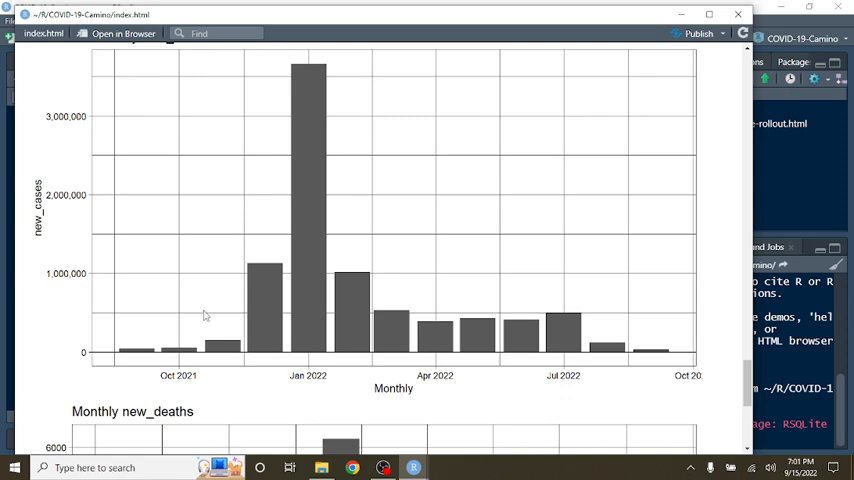
{"action": "scroll", "scroll_direction": "down", "scroll_amount": 3}
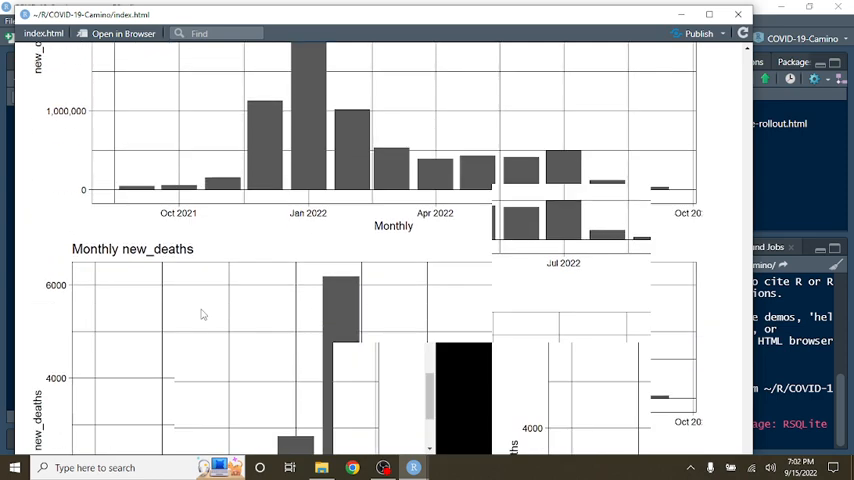
{"action": "scroll", "scroll_direction": "down", "scroll_amount": 3}
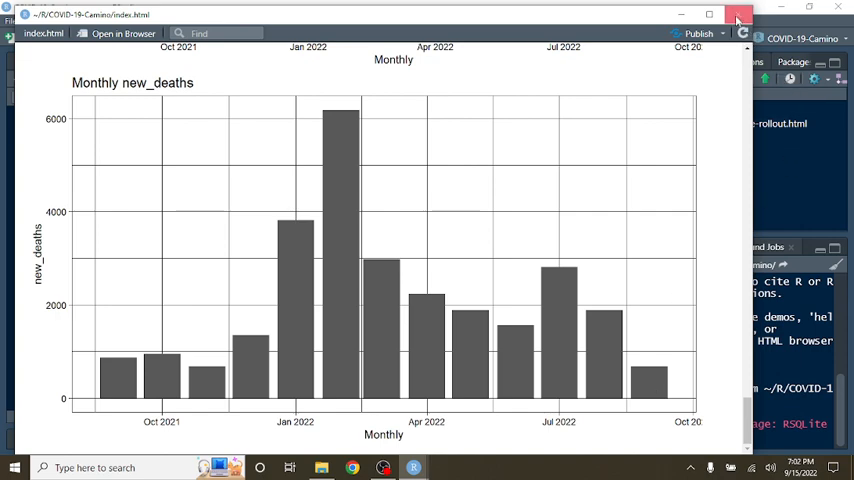
{"action": "left_click", "coordinate": [736, 16]}
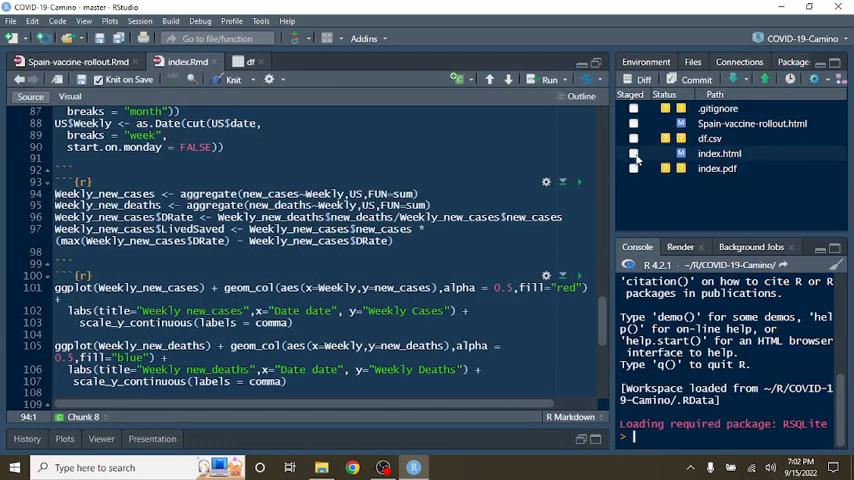
Stage index.html in the Git tab for the next commit.
{"action": "left_click", "coordinate": [634, 152]}
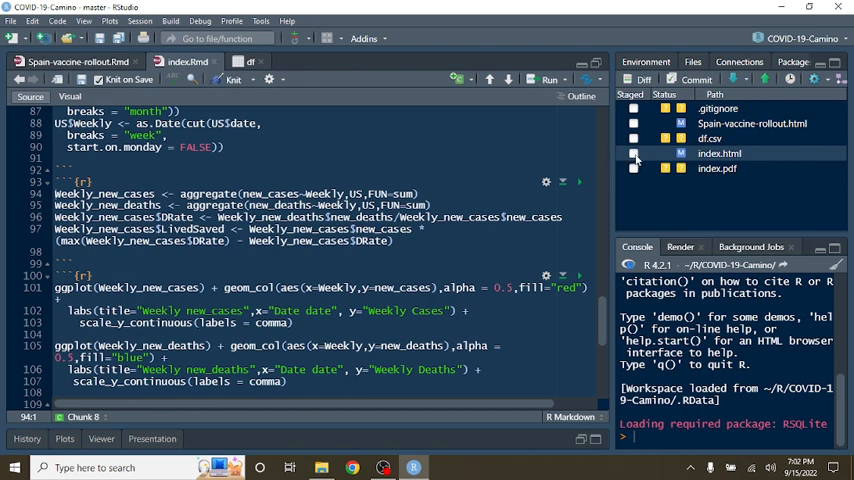
{"action": "left_click", "coordinate": [632, 152]}
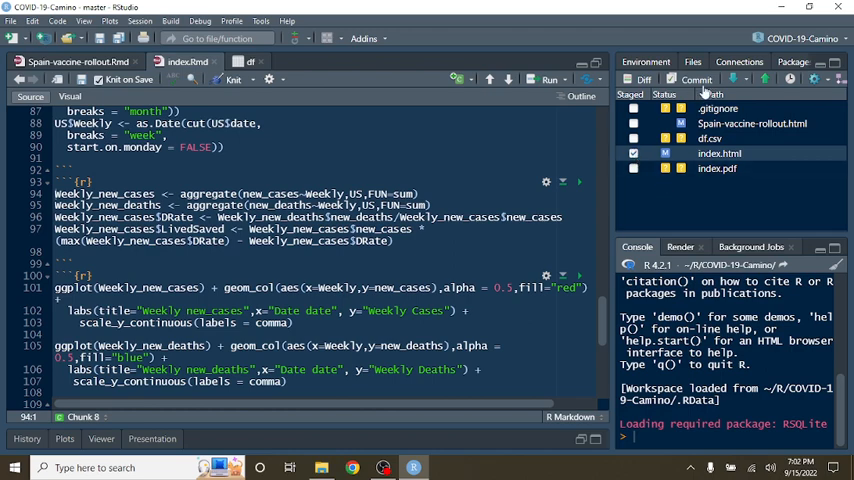